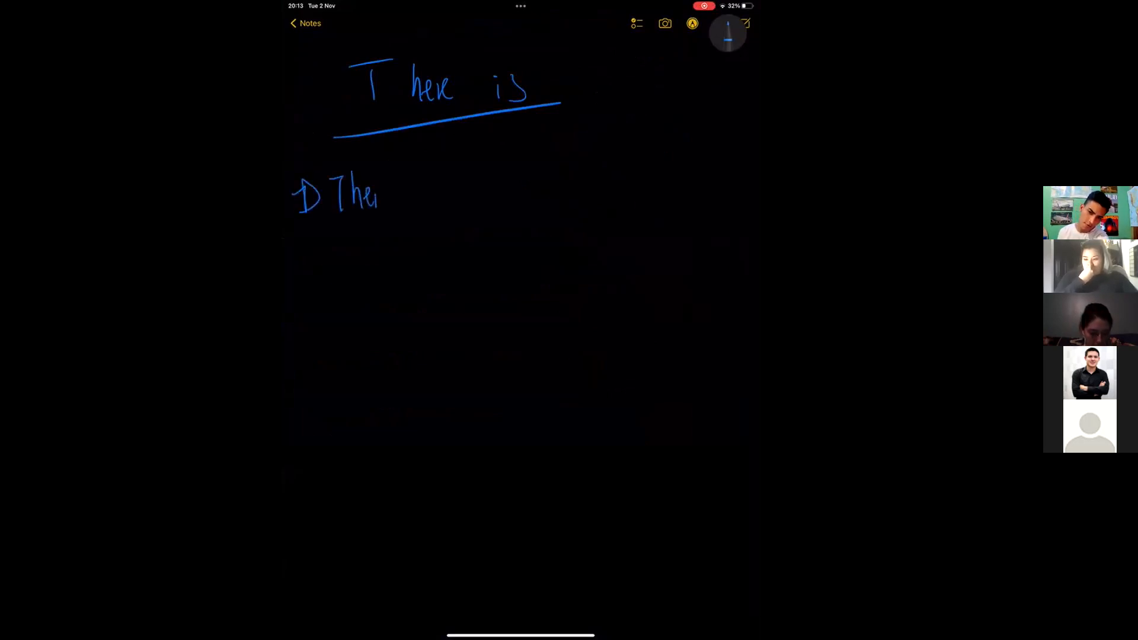
# Write 'There is a phone on my bed.' and its question, a wavy divider, and 'There are ('
pyautogui.moveTo(337, 191); pyautogui.dragTo(498, 192)
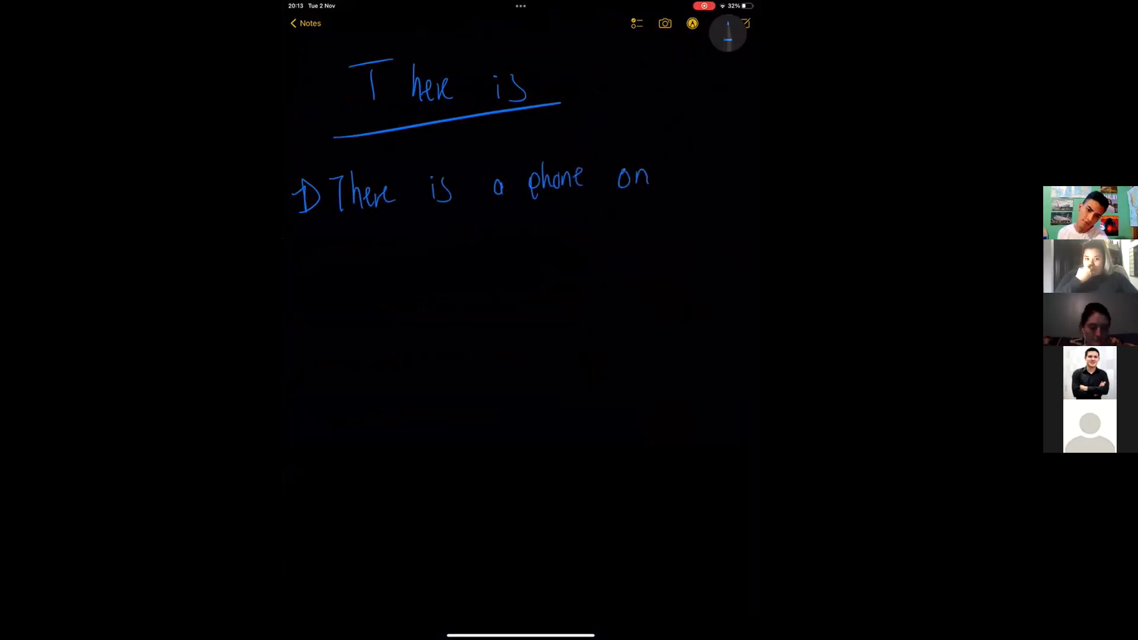
pyautogui.write('my')
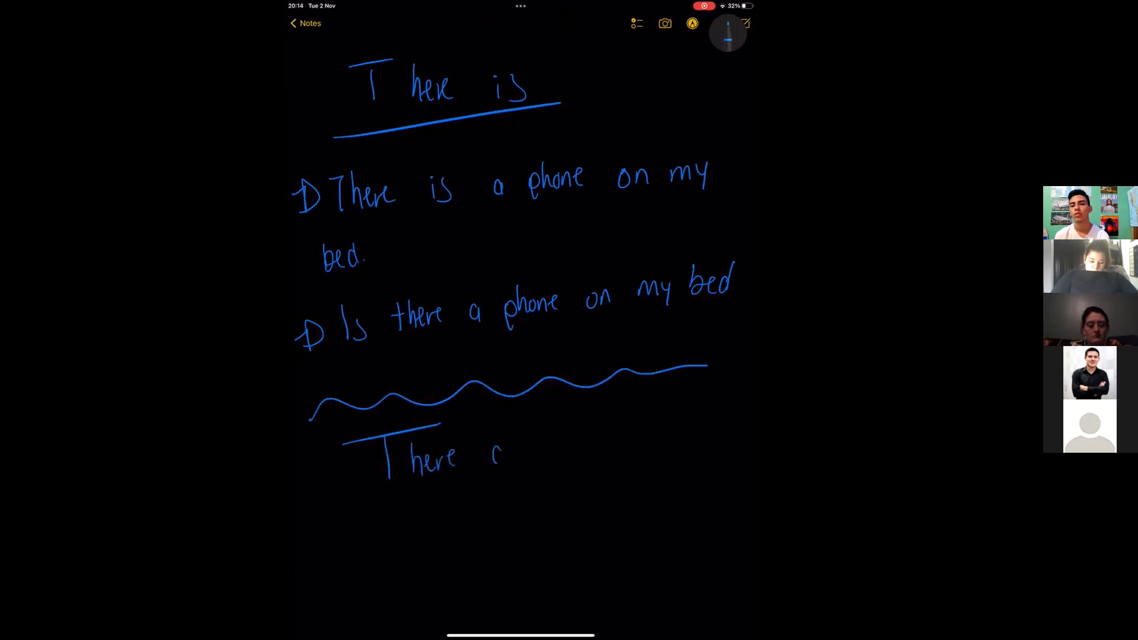
pyautogui.write('are (plural')
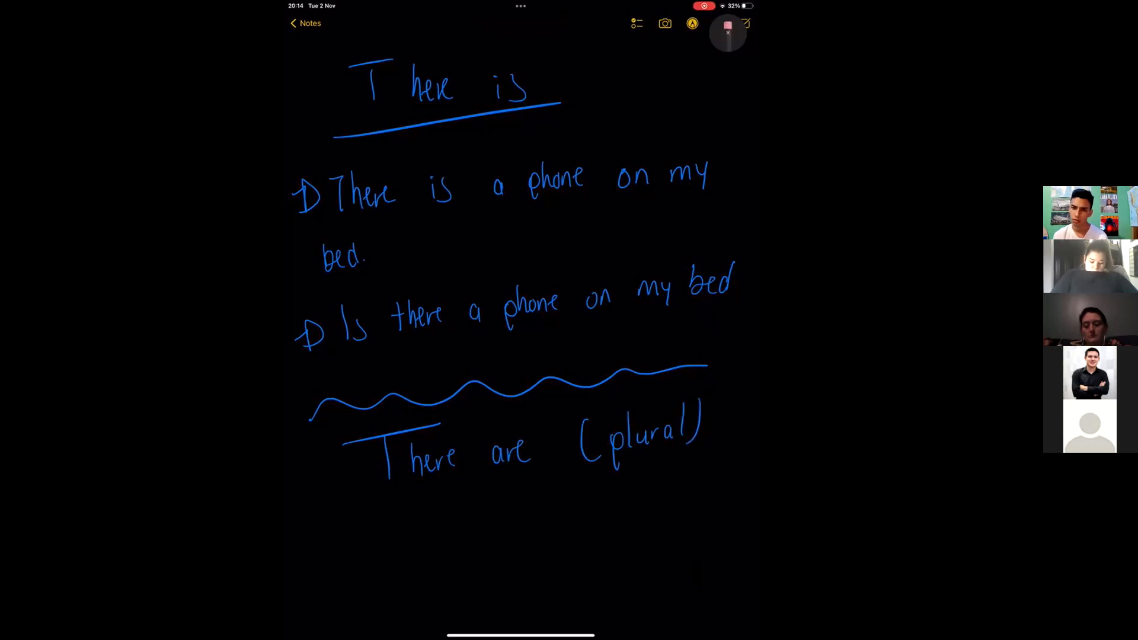
# Handwrite the 'There are (plural)' heading and 'There are 4 cars in the parking lot.'
pyautogui.click(727, 24)
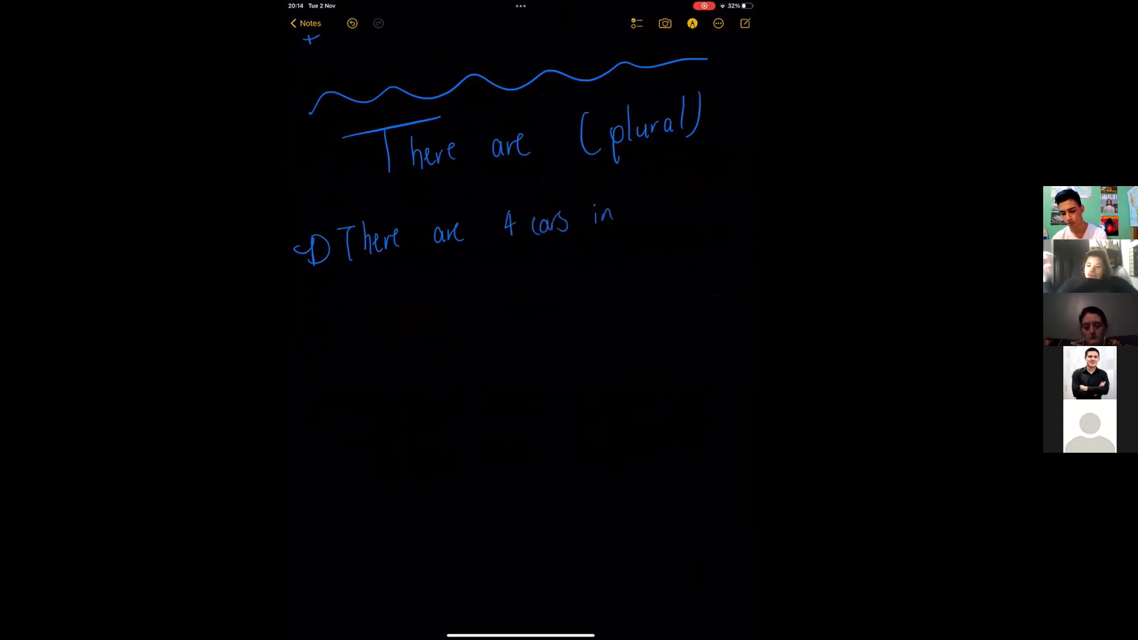
pyautogui.write('the')
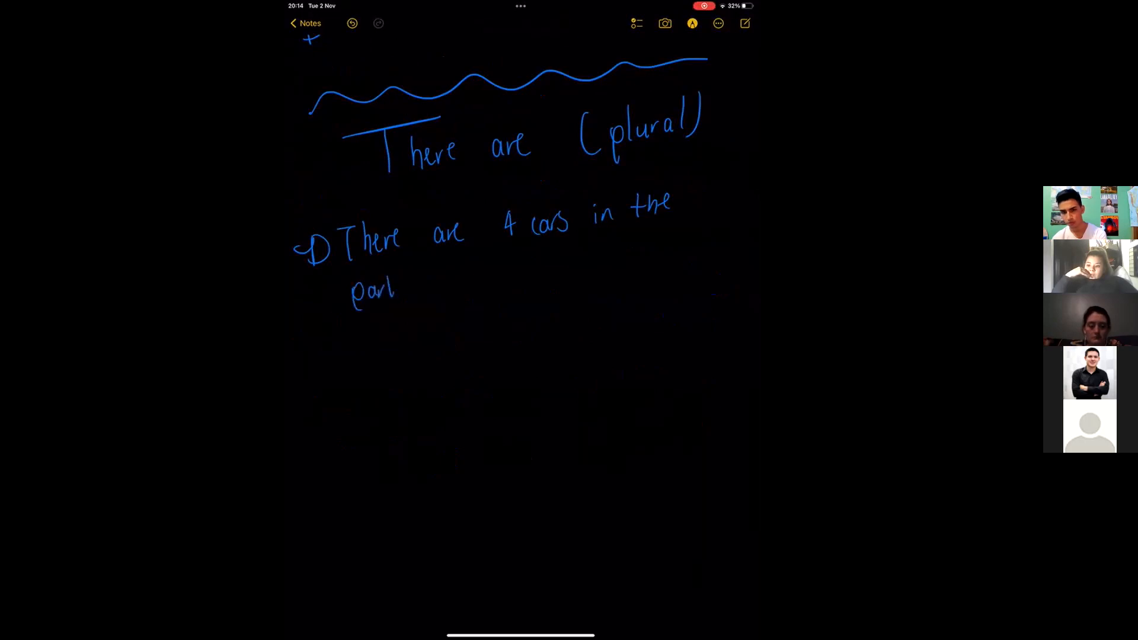
pyautogui.write('king')
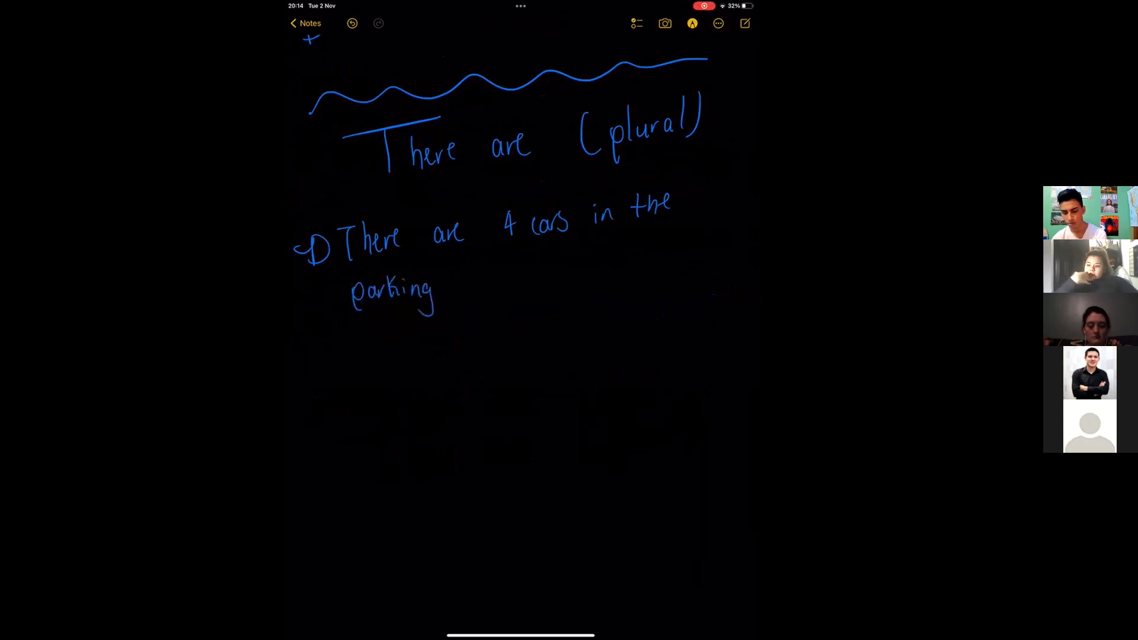
pyautogui.write('lot.')
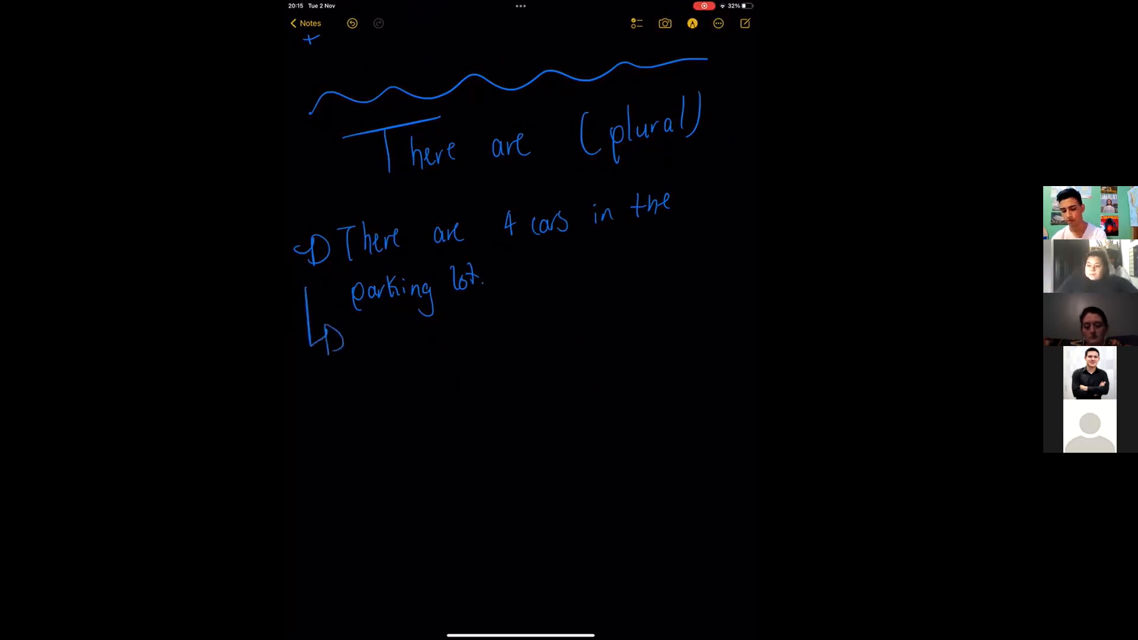
# Circle 'are' with an arrow to 'There' and write the question about cars in the lot
pyautogui.moveTo(406, 203); pyautogui.dragTo(442, 247)
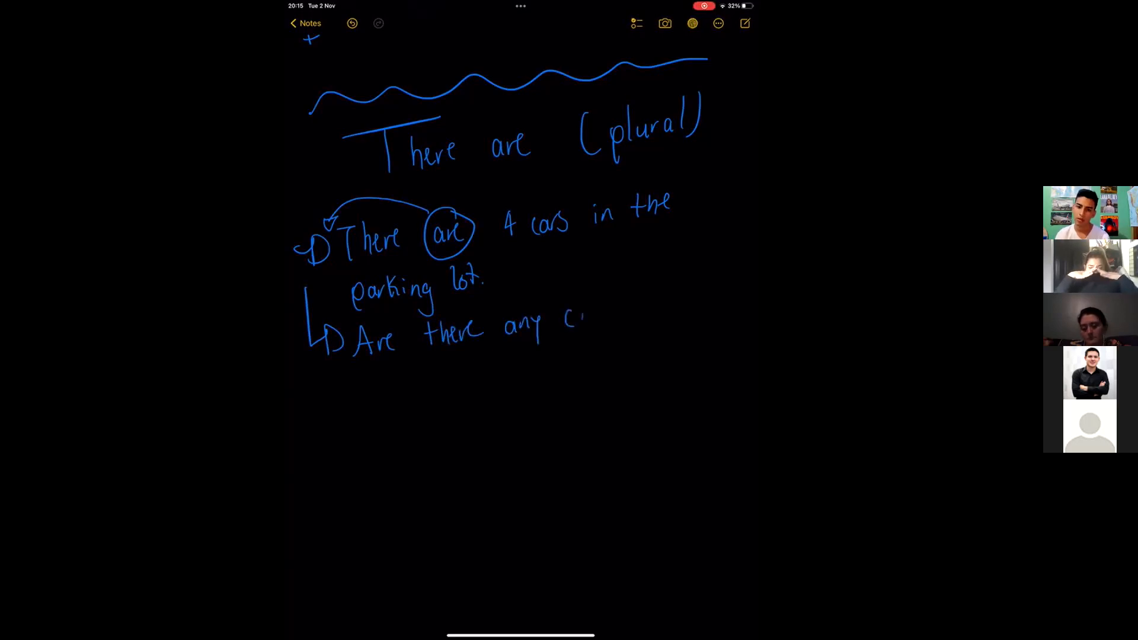
pyautogui.write('cars in the')
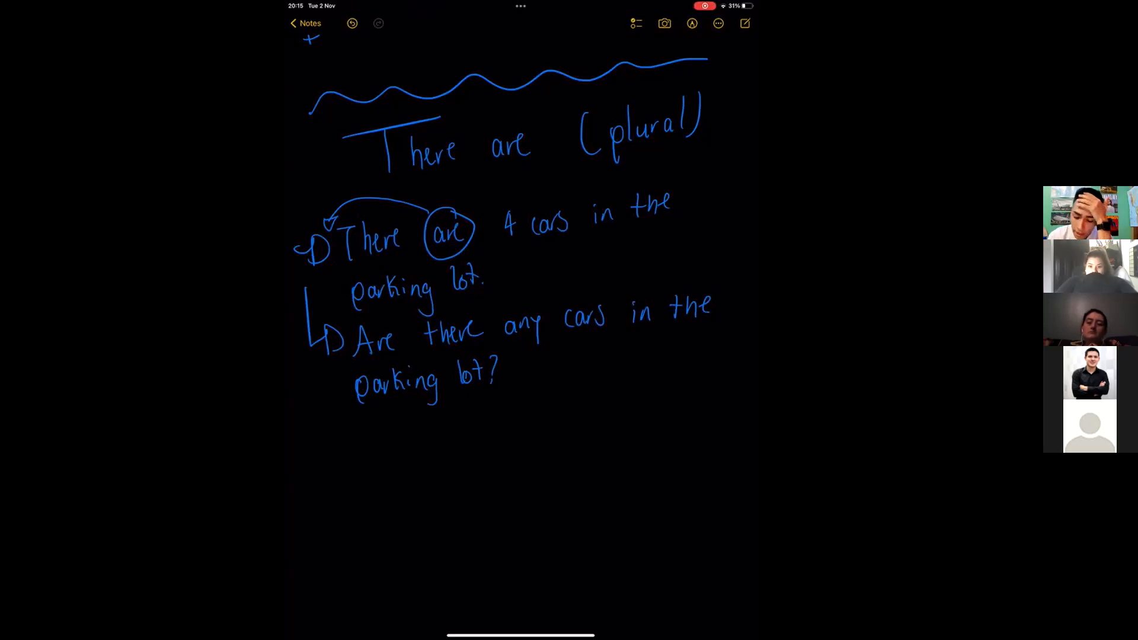
pyautogui.scroll(-3)
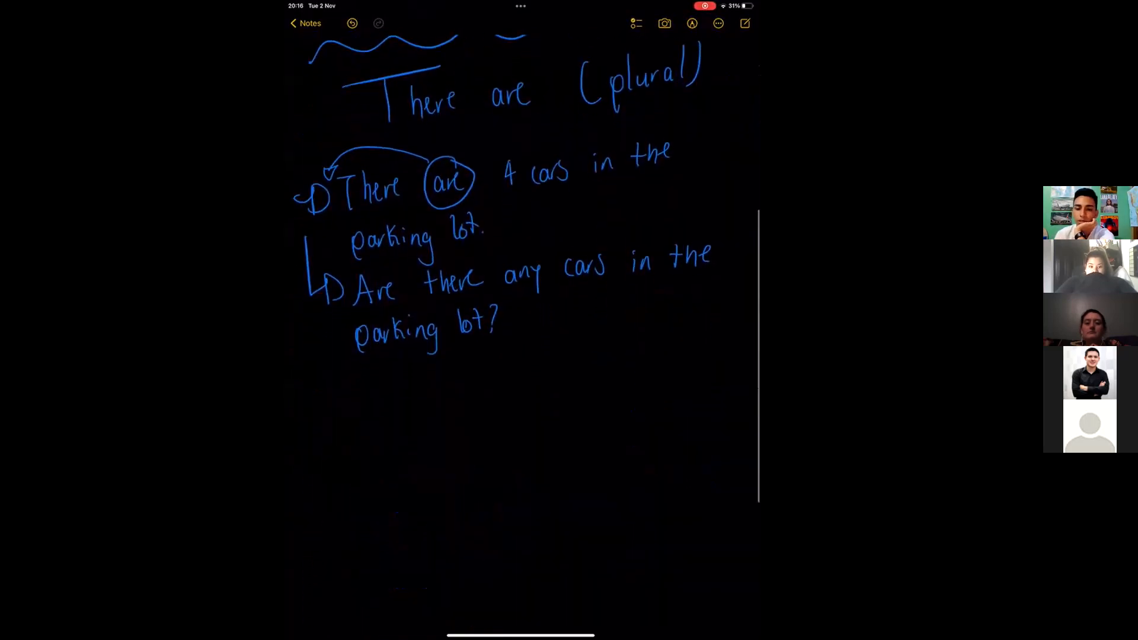
pyautogui.scroll(3)
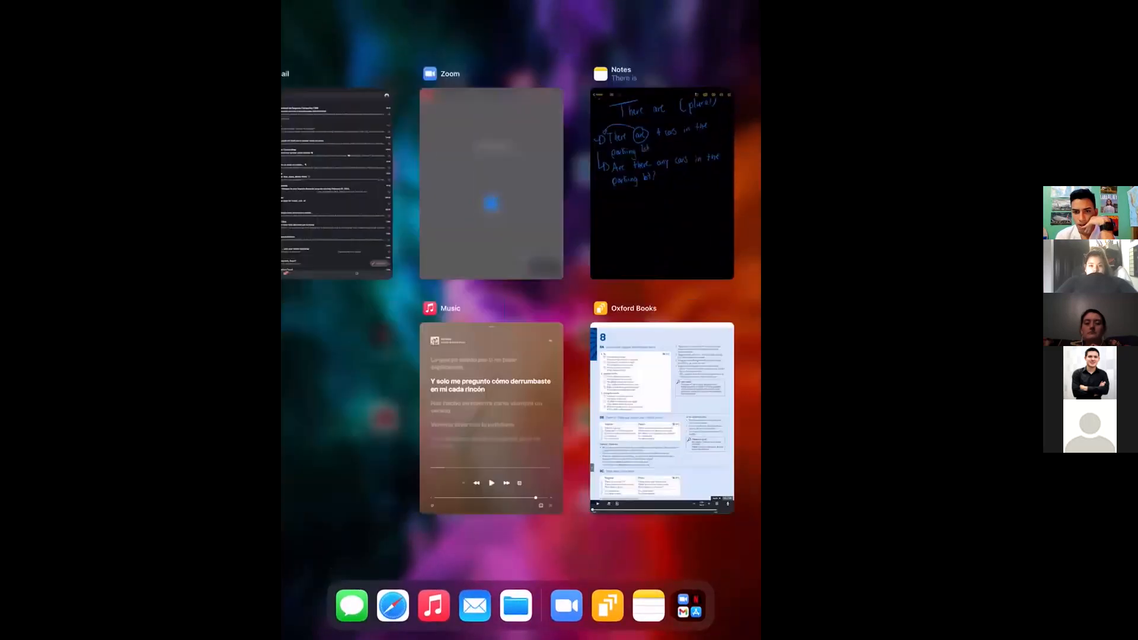
# Switch to the Oxford Books textbook from the App Switcher, showing the unit 8 page
pyautogui.click(660, 417)
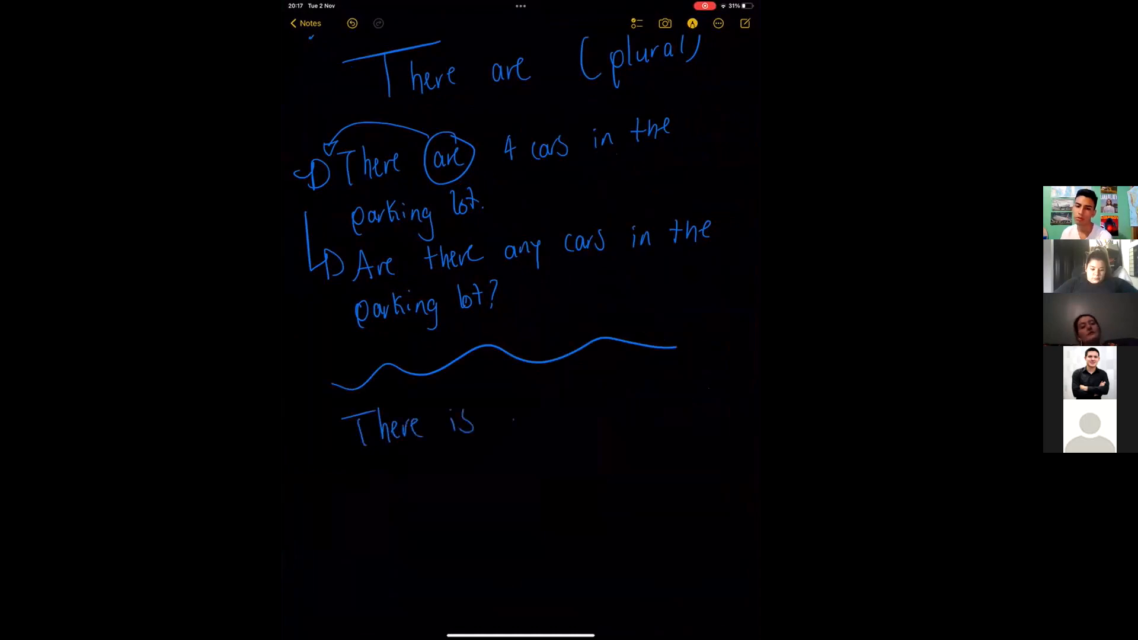
# Write 'There is an orange' and 'There is a phone', circling 'an' and 'a' labelled Singular
pyautogui.write('an orange')
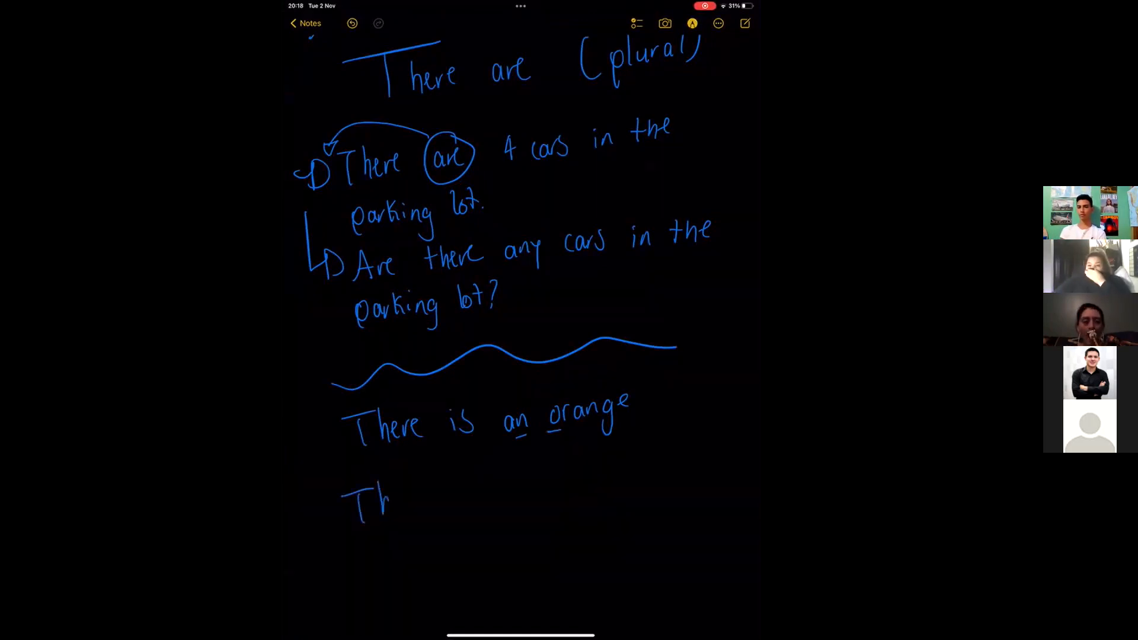
pyautogui.write('here')
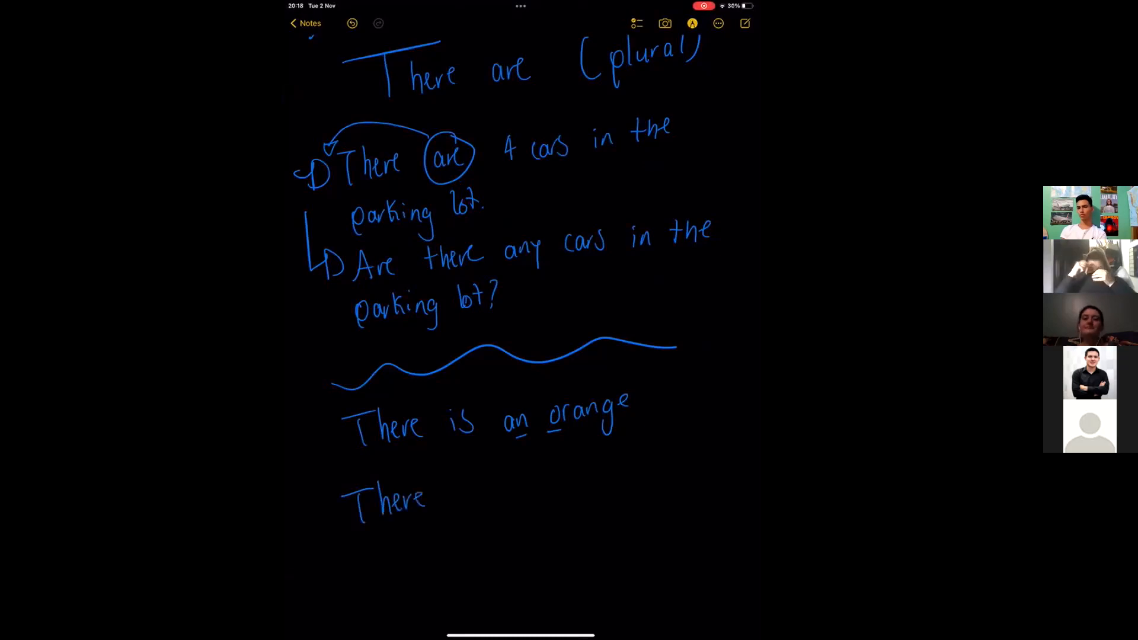
pyautogui.write('is a phr')
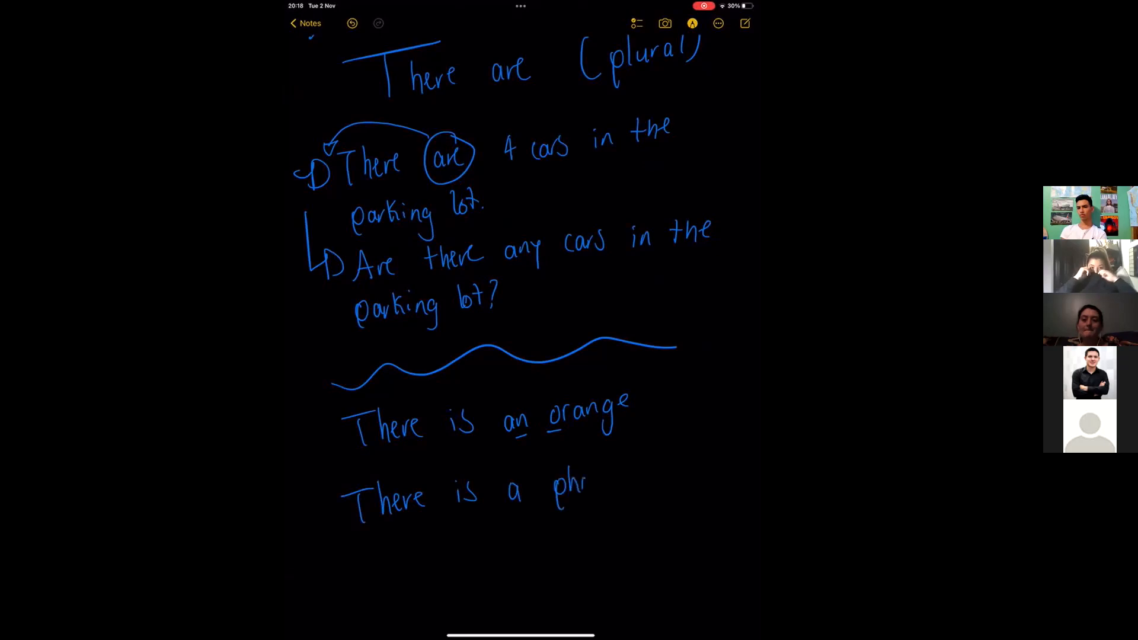
pyautogui.write('one')
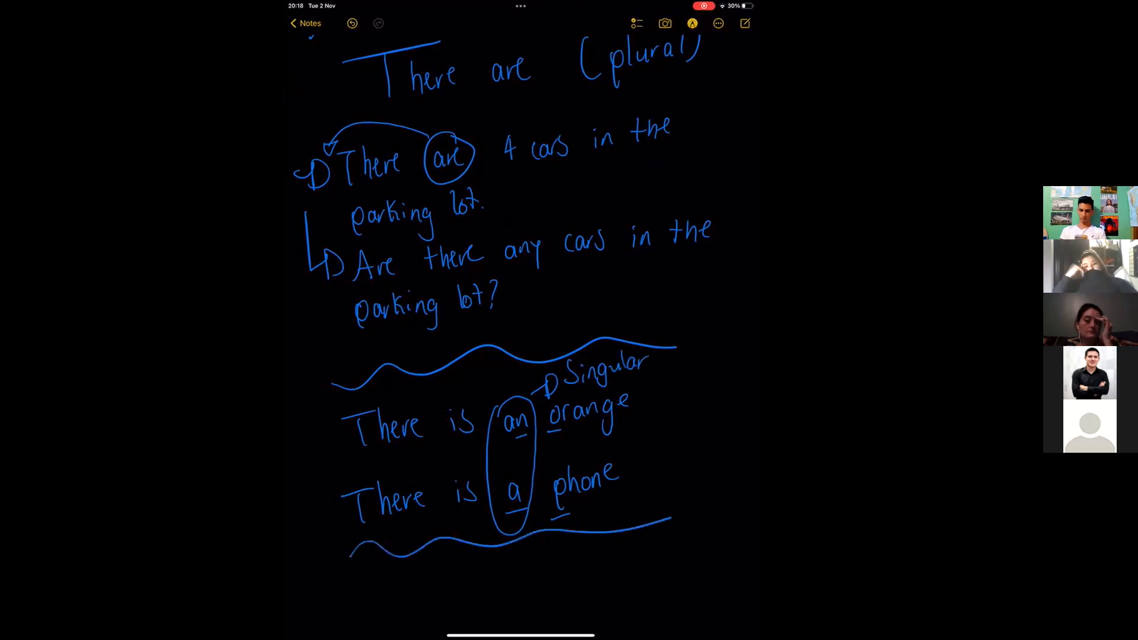
# Below the divider, write underlined 'There are some' and 'There aren't any', then start another 'There' line
pyautogui.scroll(-3)
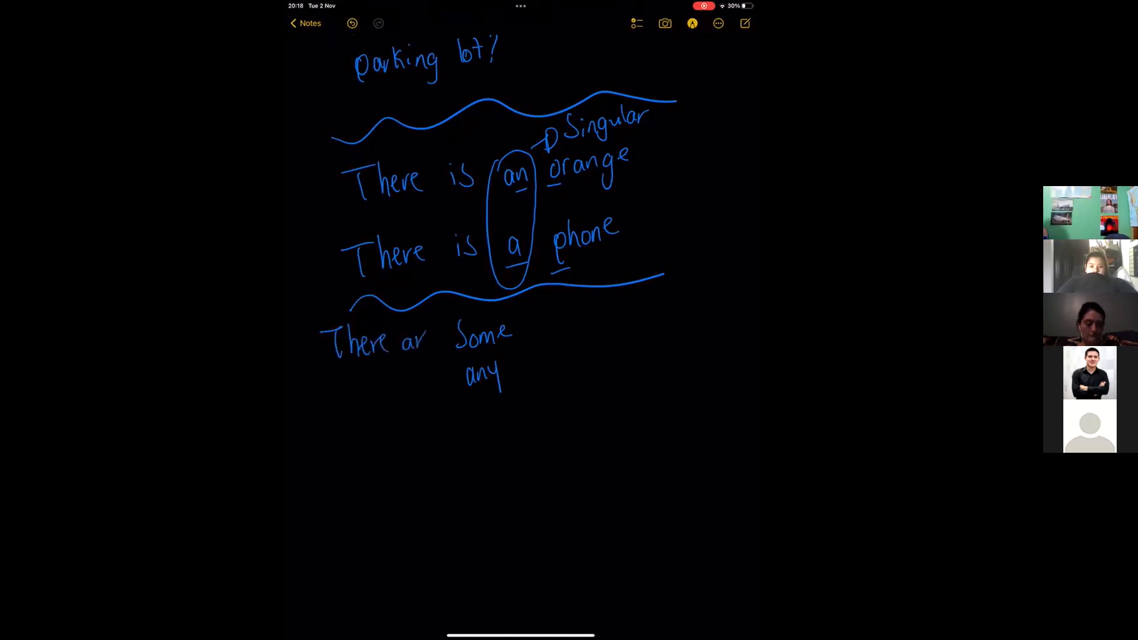
pyautogui.write('There o')
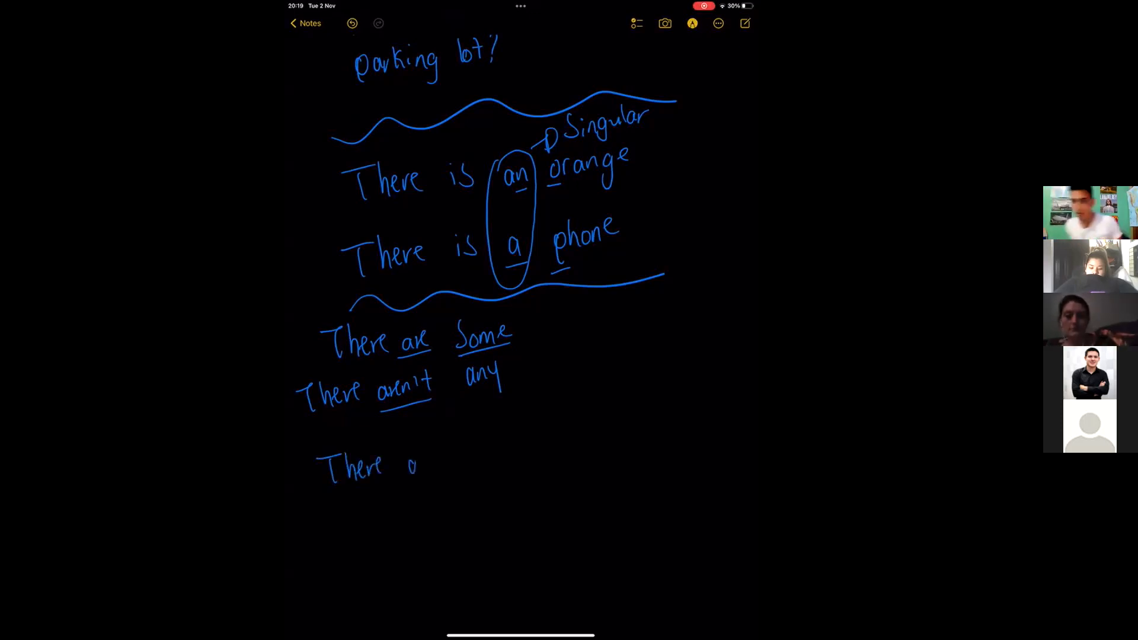
# Handwrite 'There are some peaches on the table.'
pyautogui.write('are')
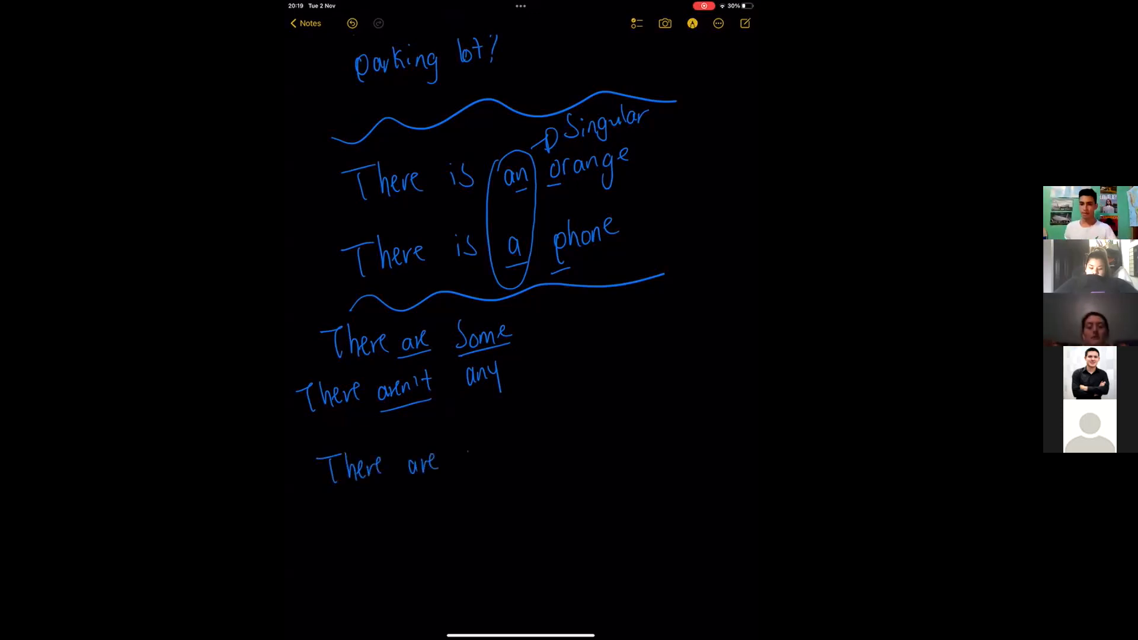
pyautogui.write('Some peaches')
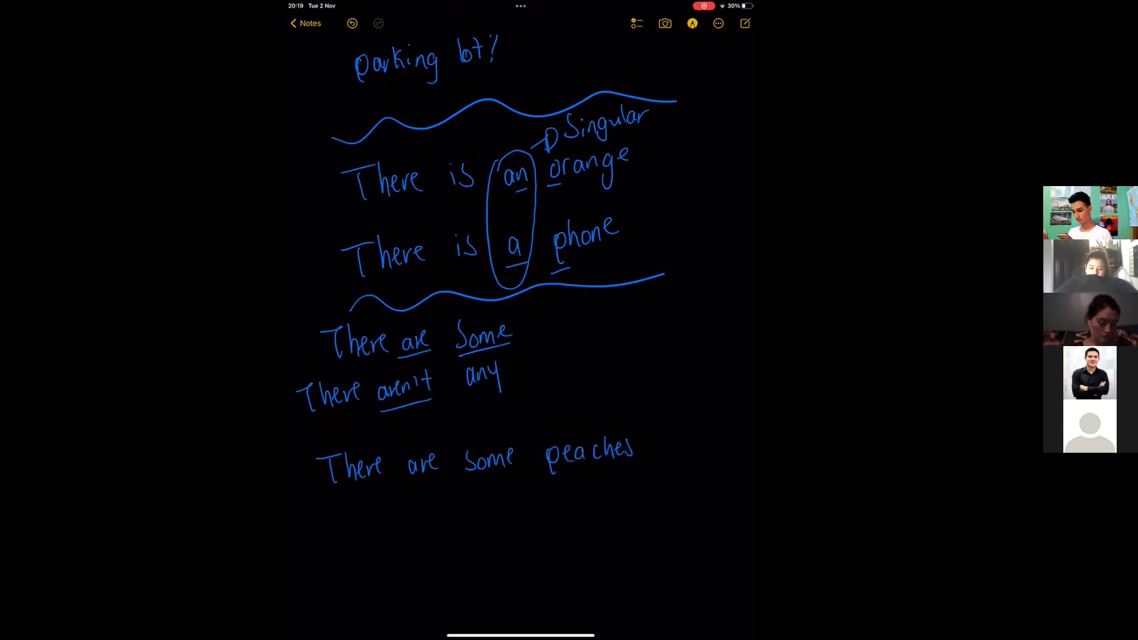
pyautogui.write('on')
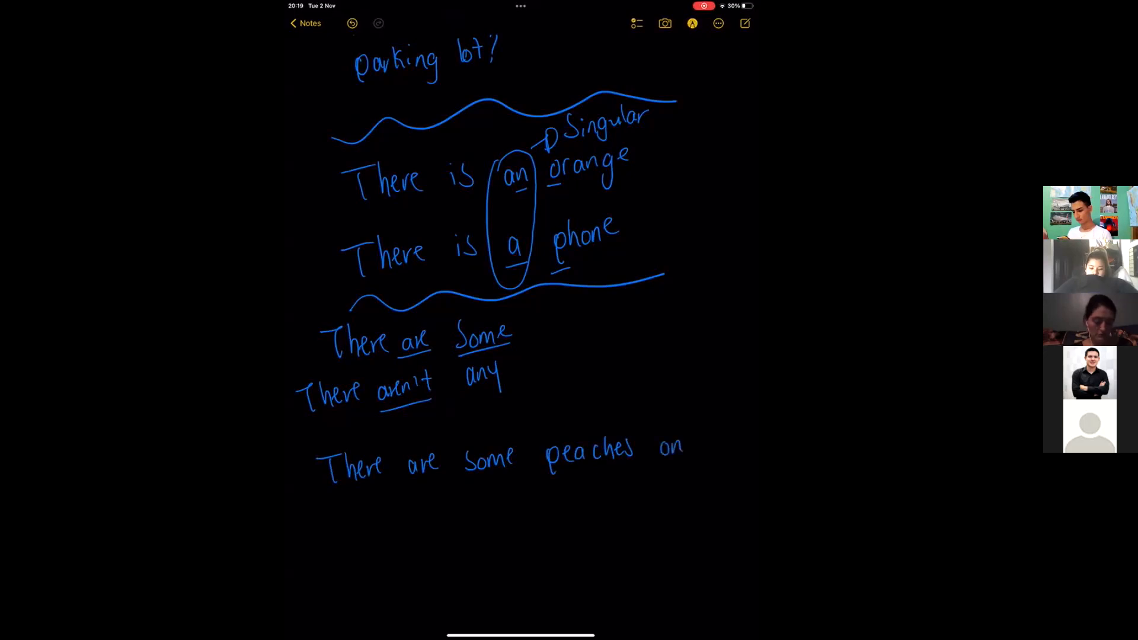
pyautogui.write('the')
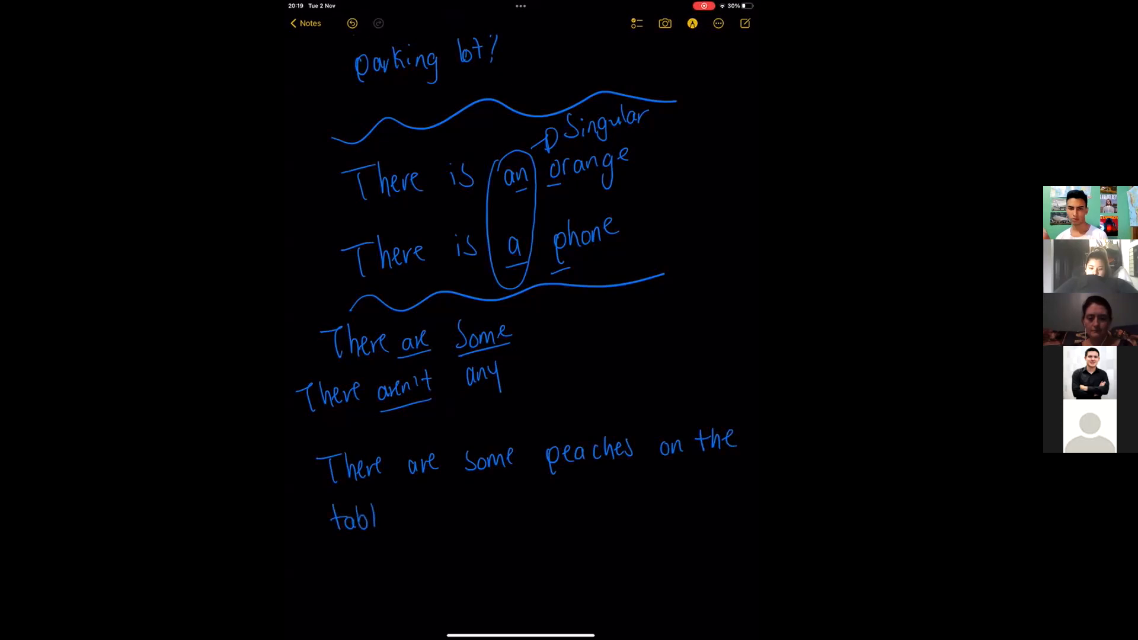
# Begin writing 'There aren't any pea…' on the line beneath
pyautogui.scroll(3)
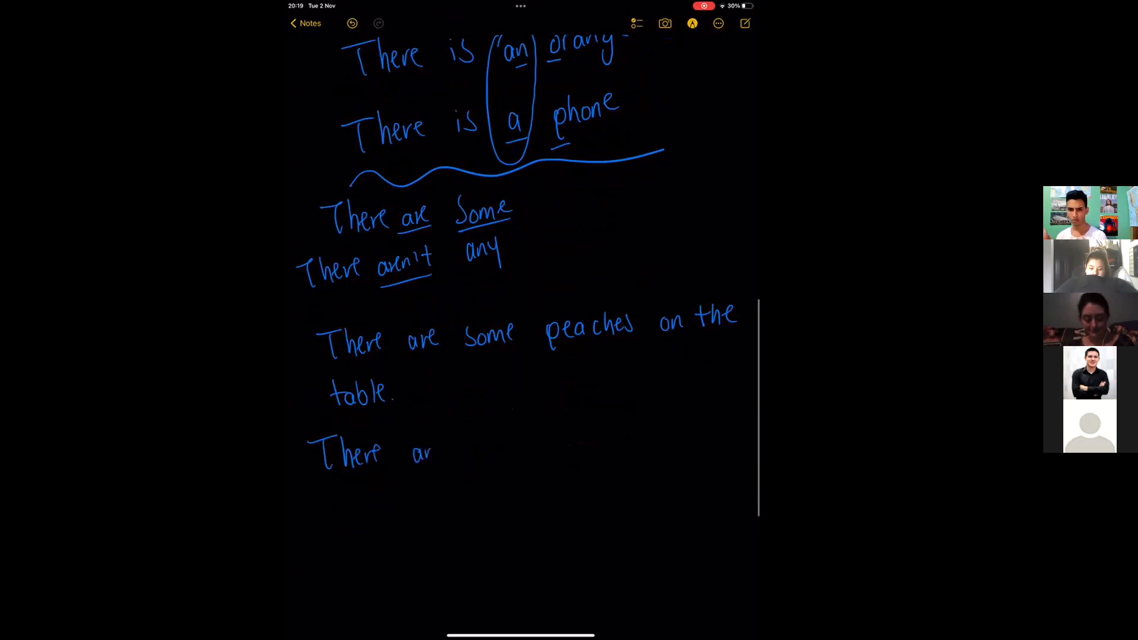
pyautogui.write("aren't any")
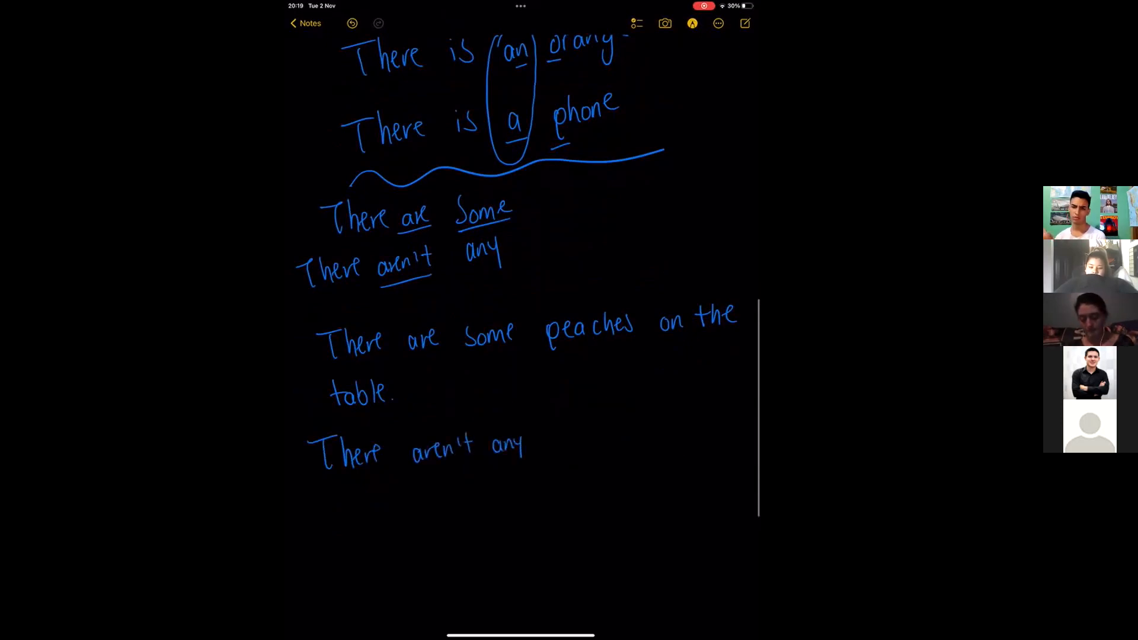
pyautogui.write('pea')
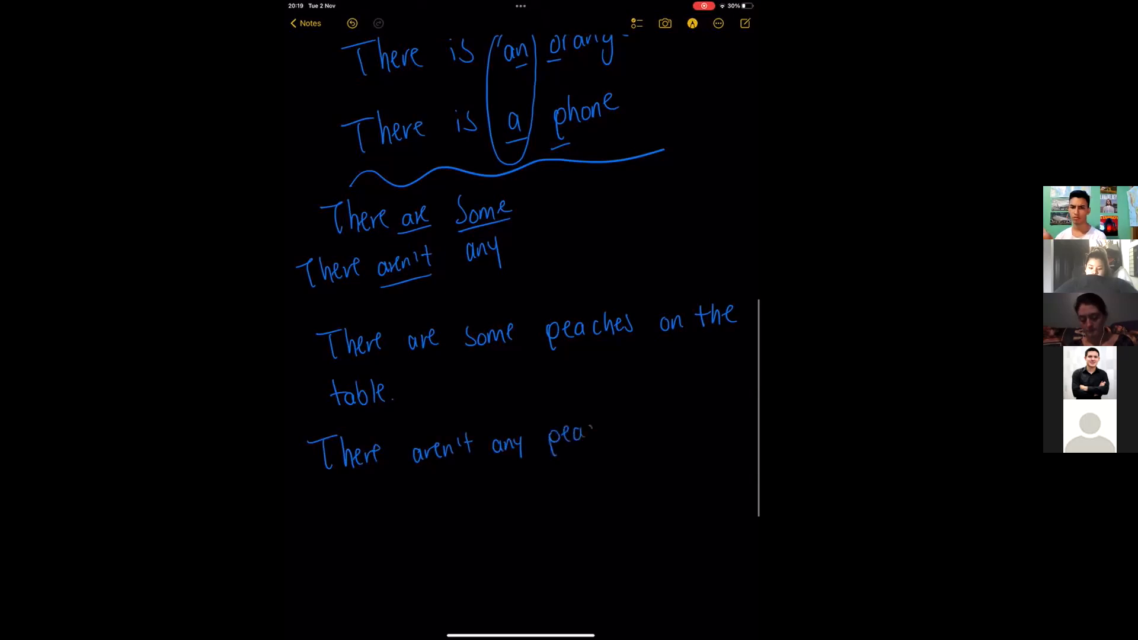